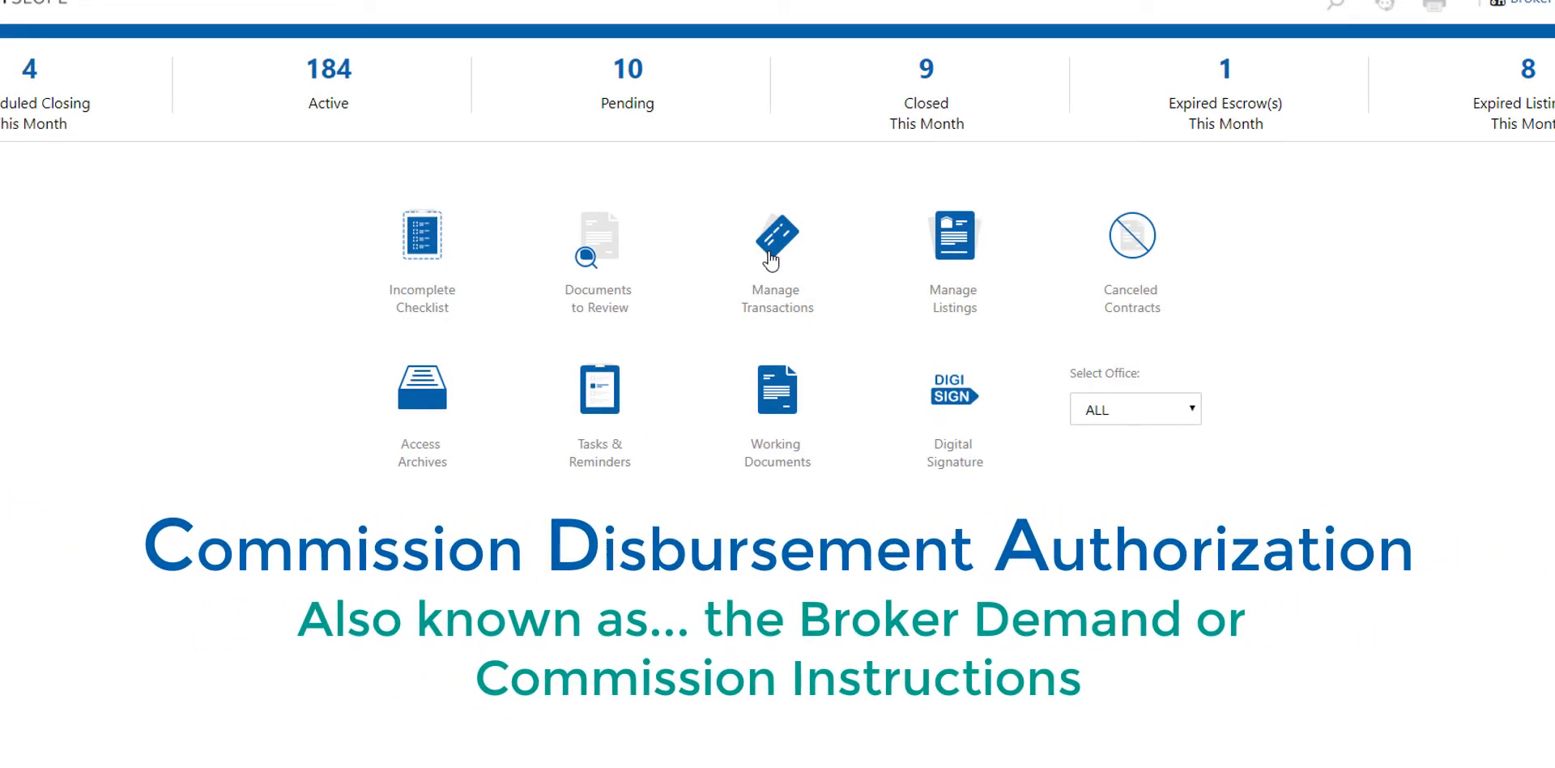
{"action": "left_click", "coordinate": [776, 243]}
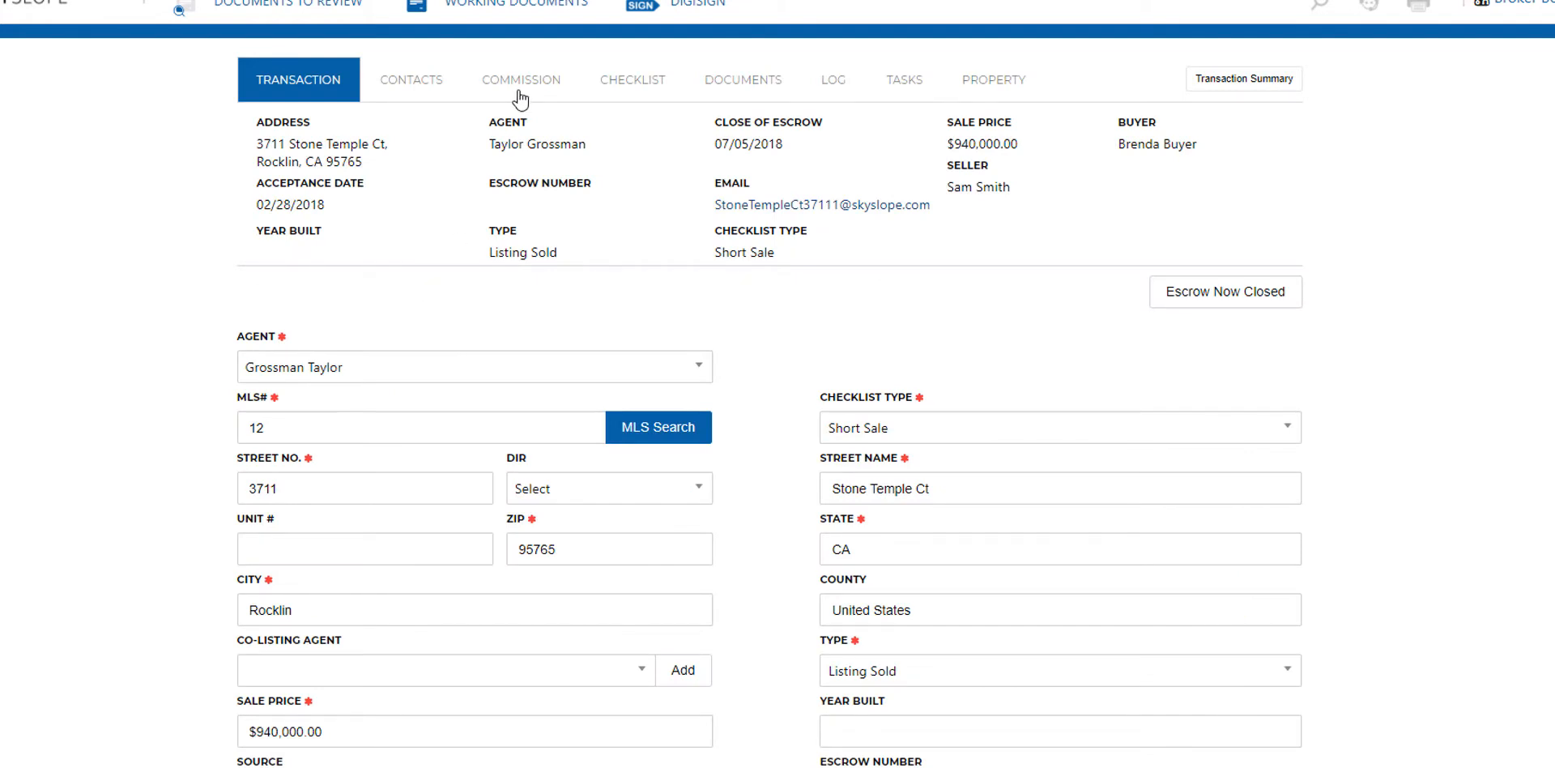
Step: From the Commission view, generate a Commission Disbursement Authorization for the transaction
{"action": "left_click", "coordinate": [521, 79]}
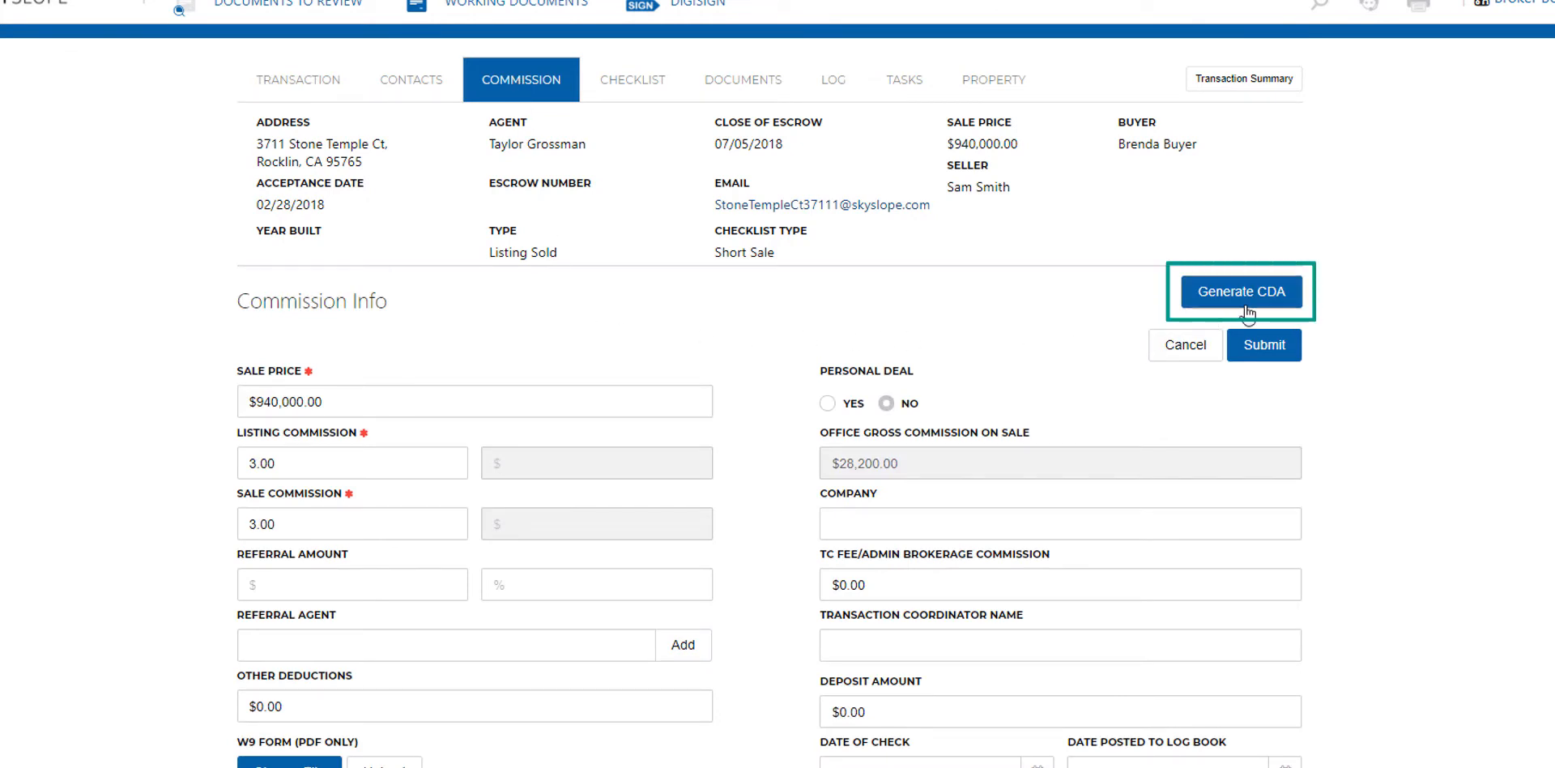
{"action": "left_click", "coordinate": [1242, 291]}
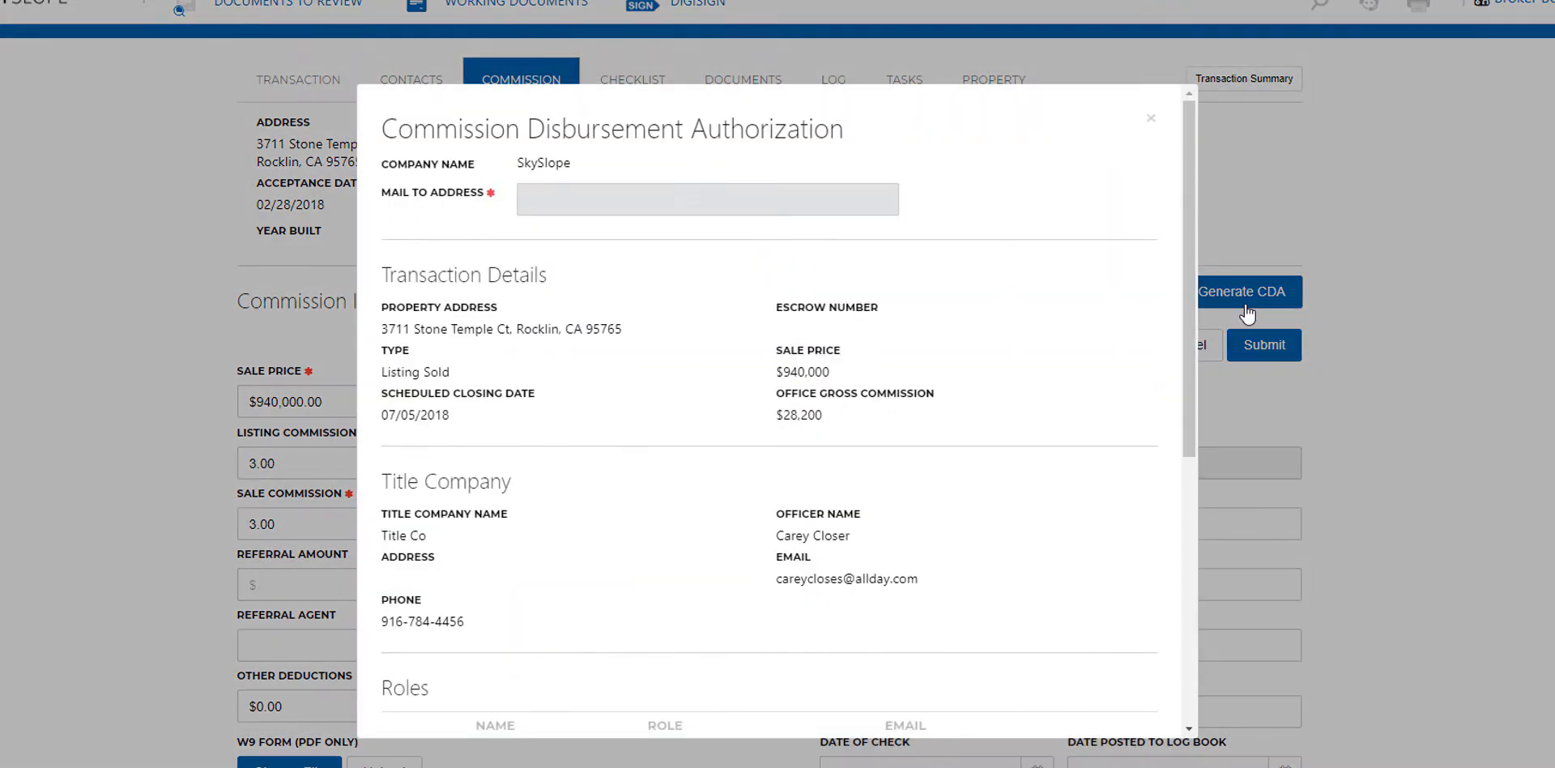
Step: Enter the mail-to address 123 Main St, Sacramento, CA 95814
{"action": "left_click", "coordinate": [707, 199]}
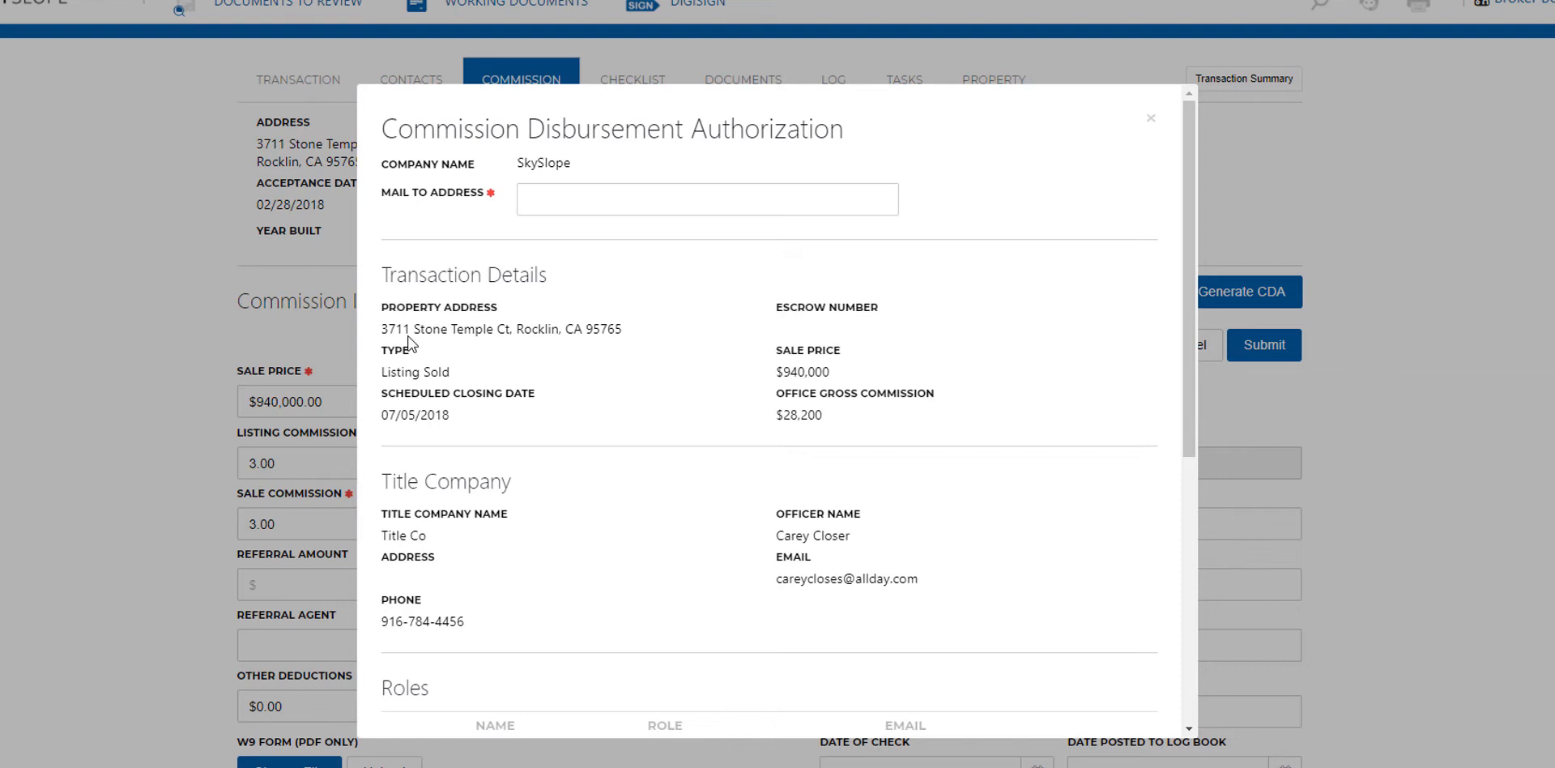
{"action": "type", "text": "1"}
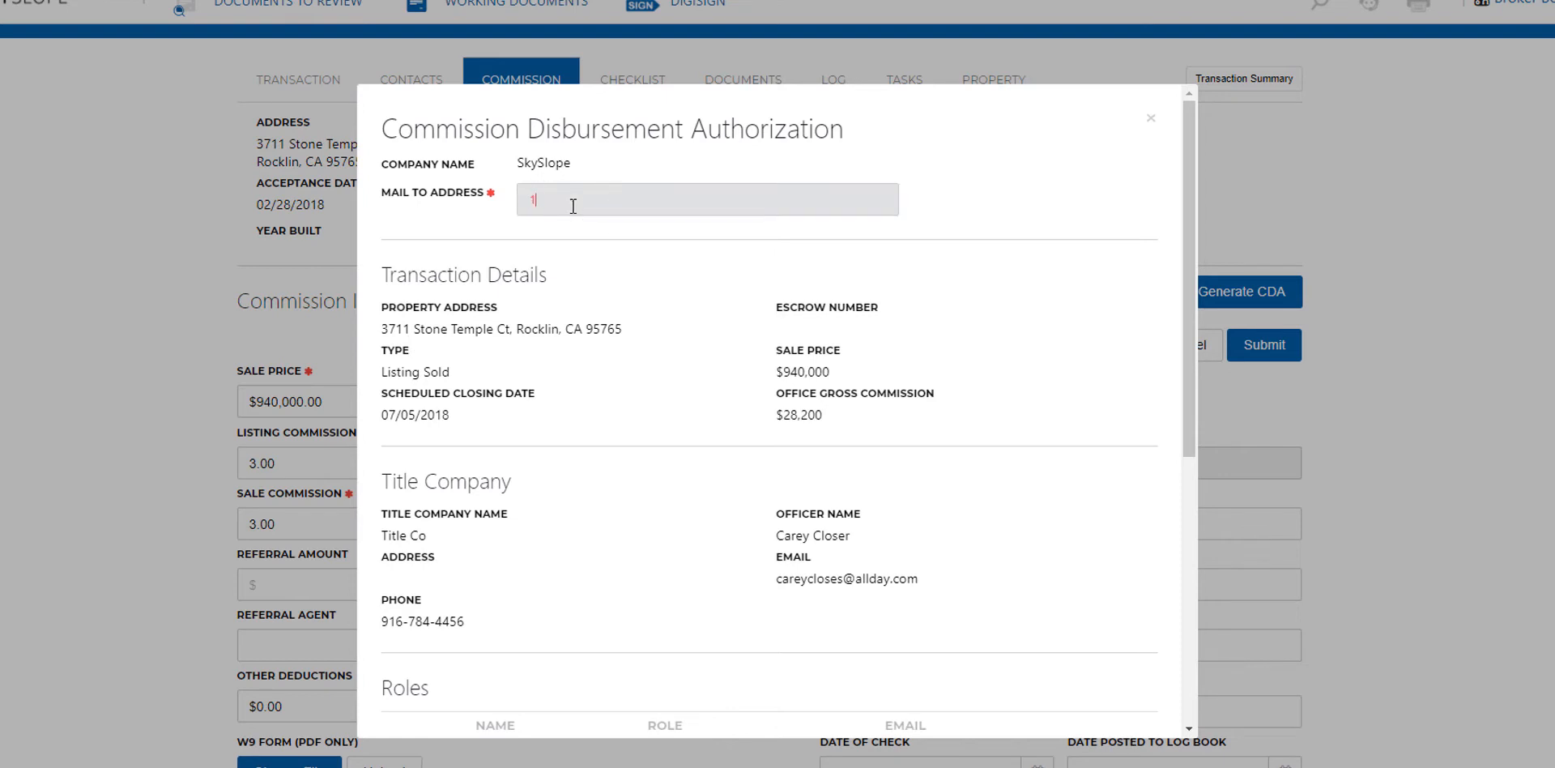
{"action": "type", "text": "123 Main S"}
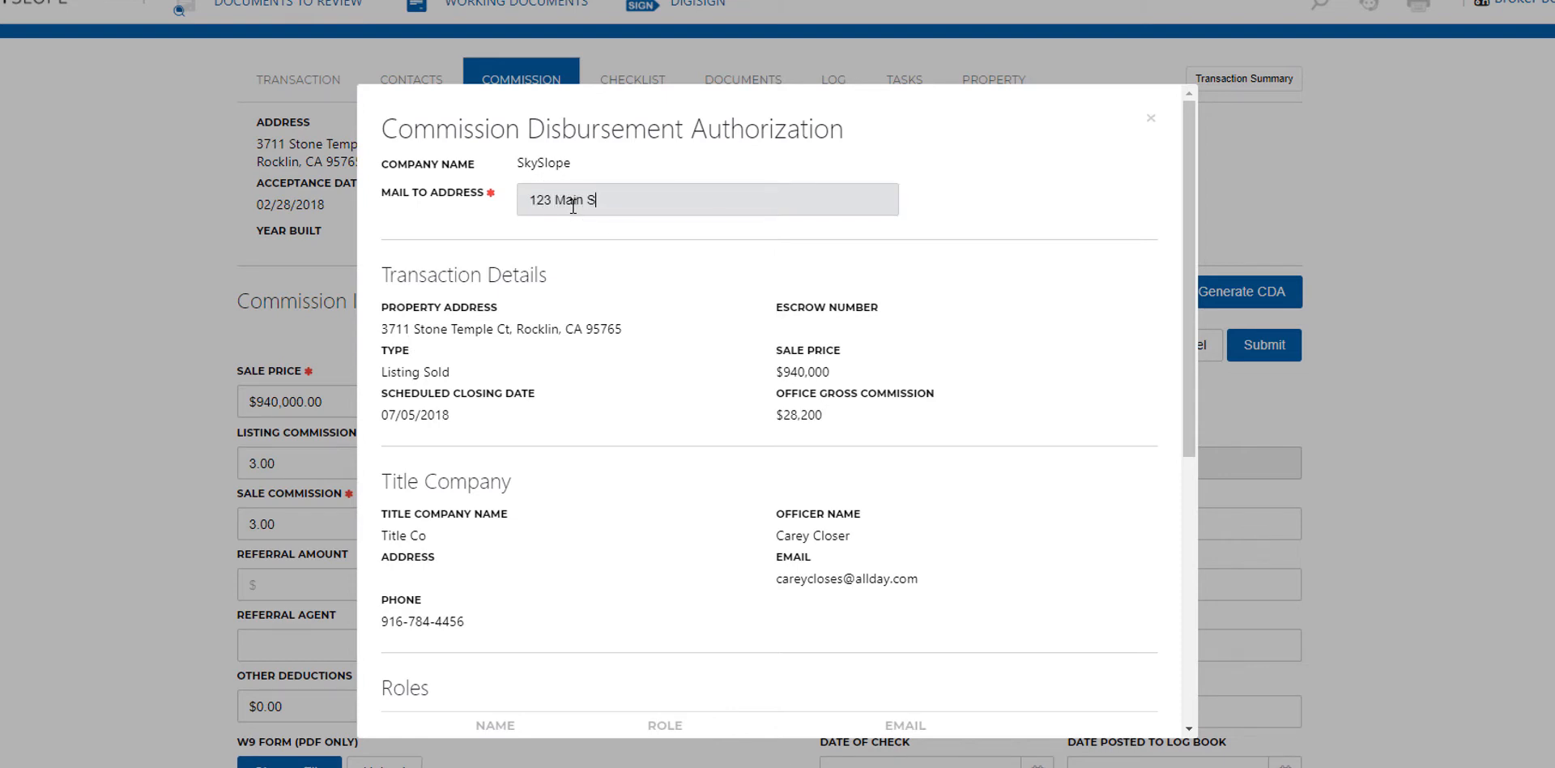
{"action": "type", "text": "t, Sa"}
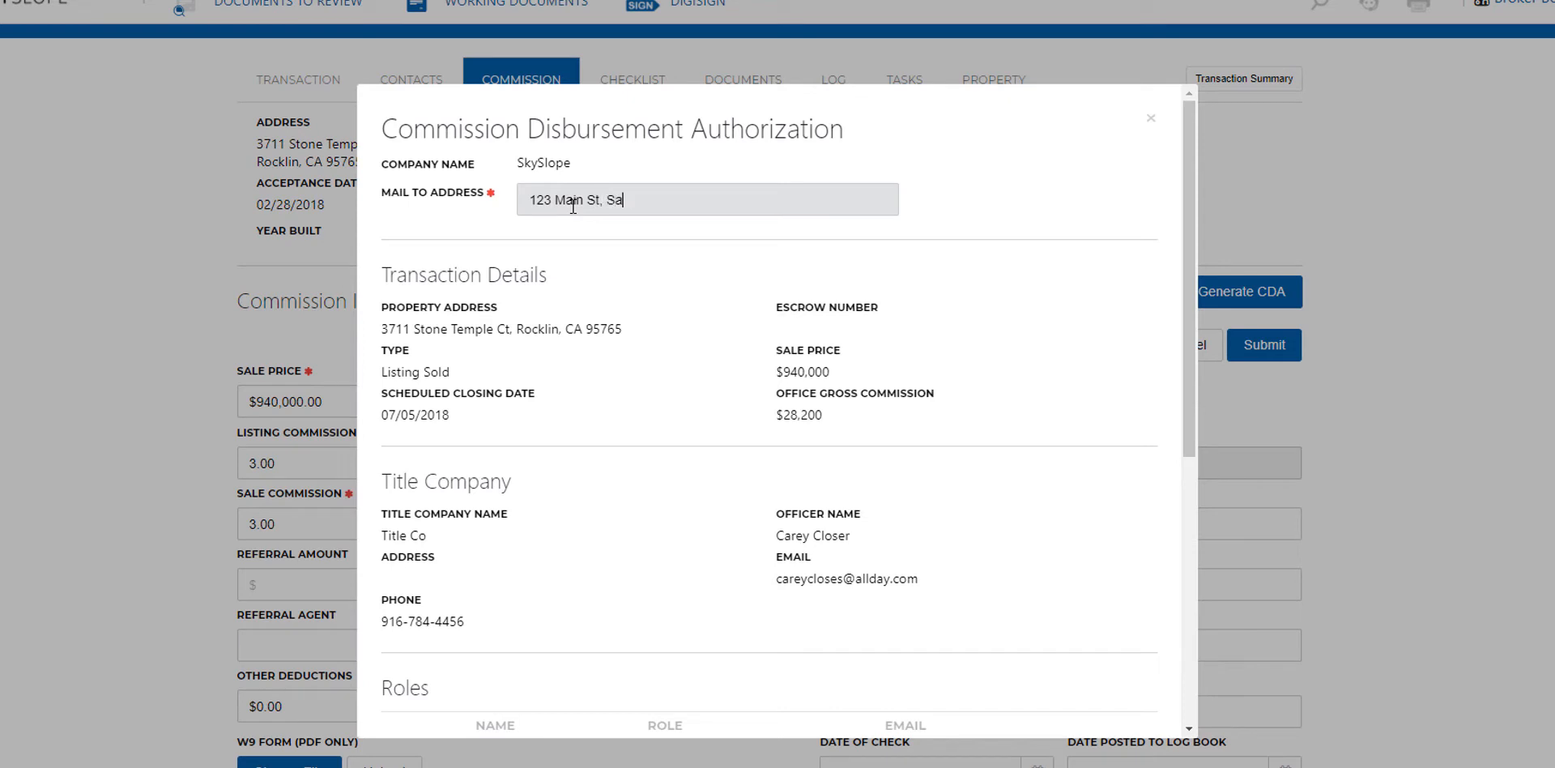
{"action": "type", "text": "cramento, CA 95"}
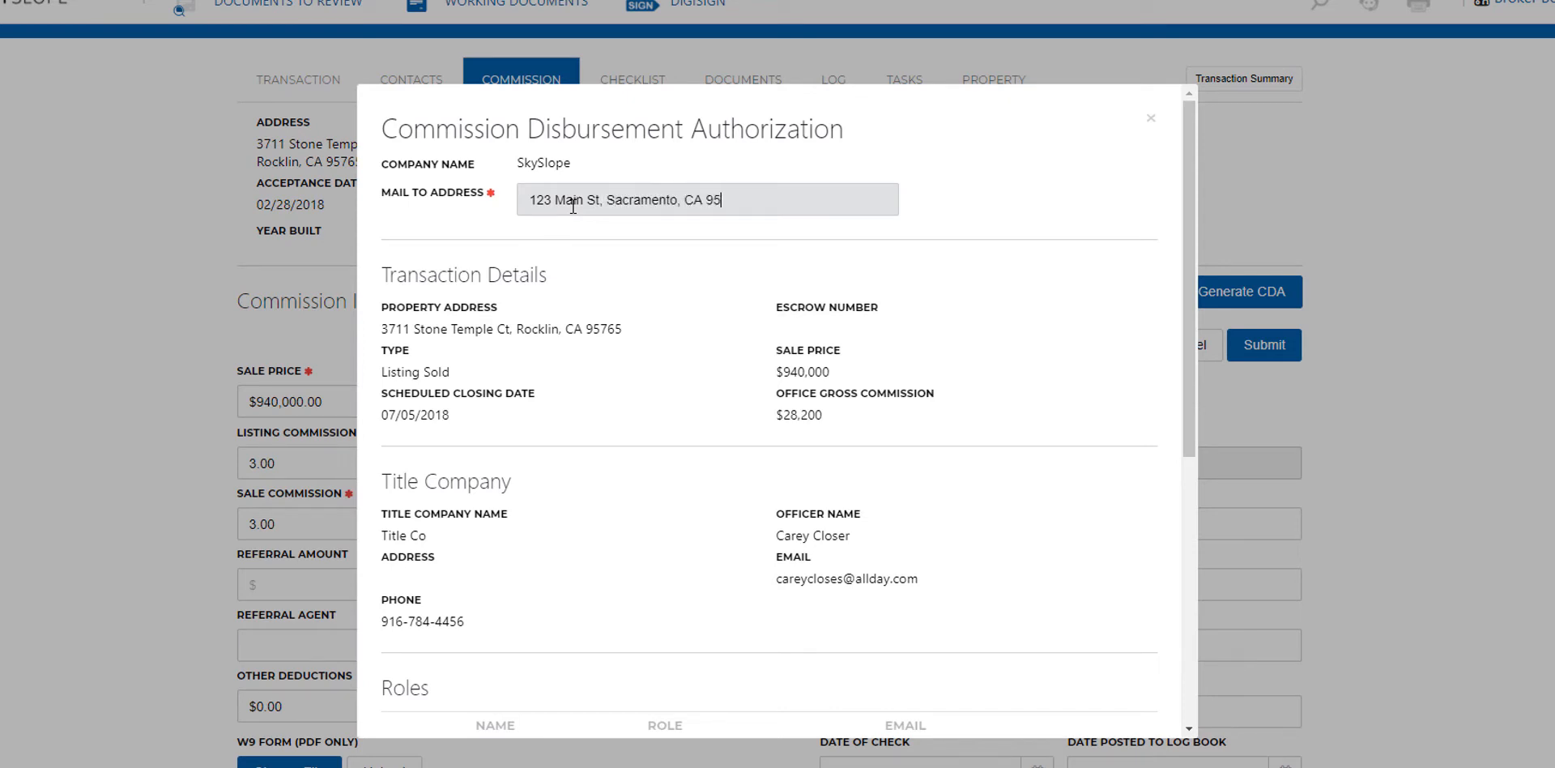
{"action": "type", "text": "814"}
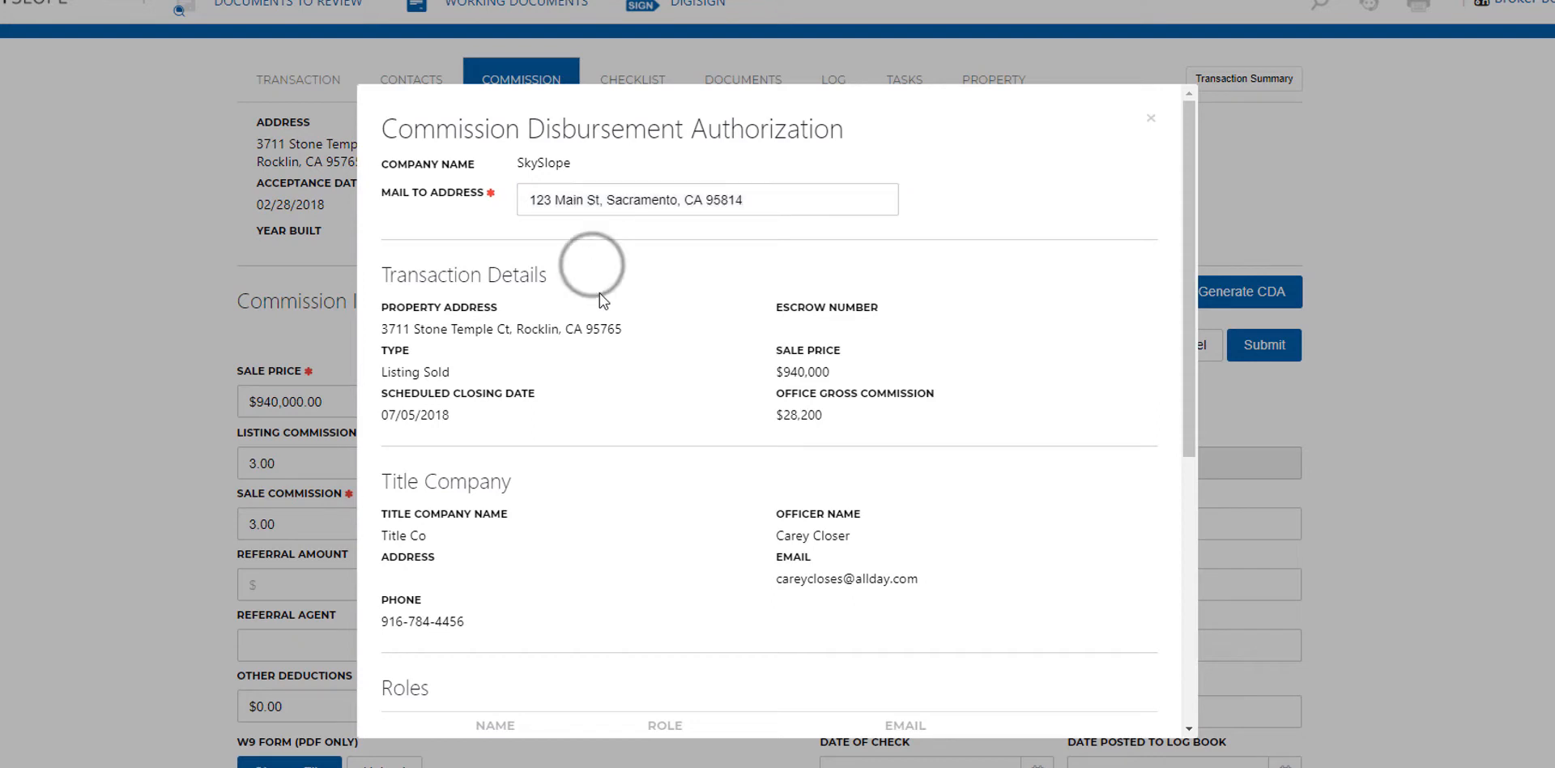
{"action": "scroll", "scroll_direction": "down", "scroll_amount": 3}
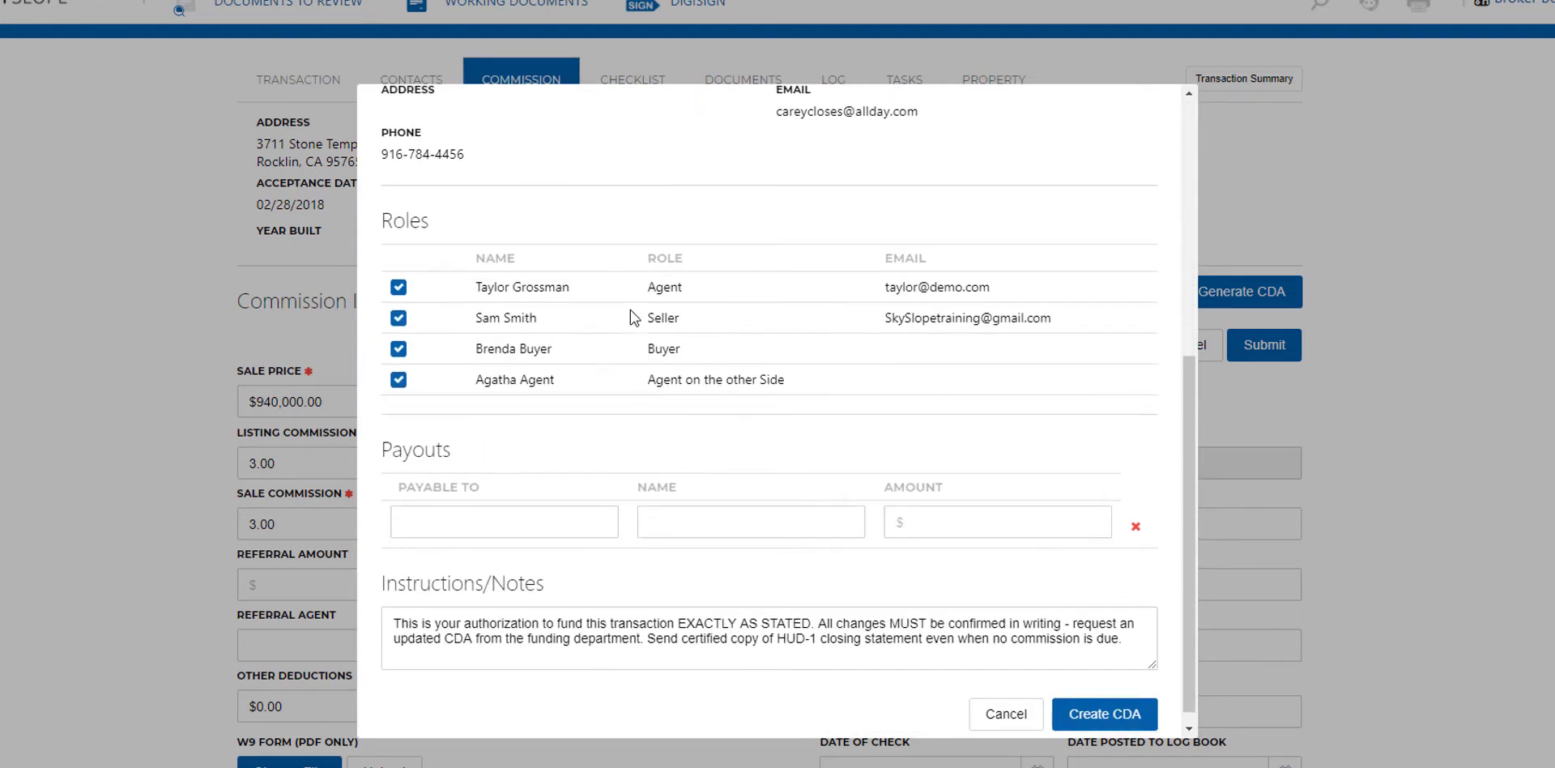
Step: Add a payout to Tracy Coordinator, Transaction Coordinator, for $700.00
{"action": "type", "text": "Transaction"}
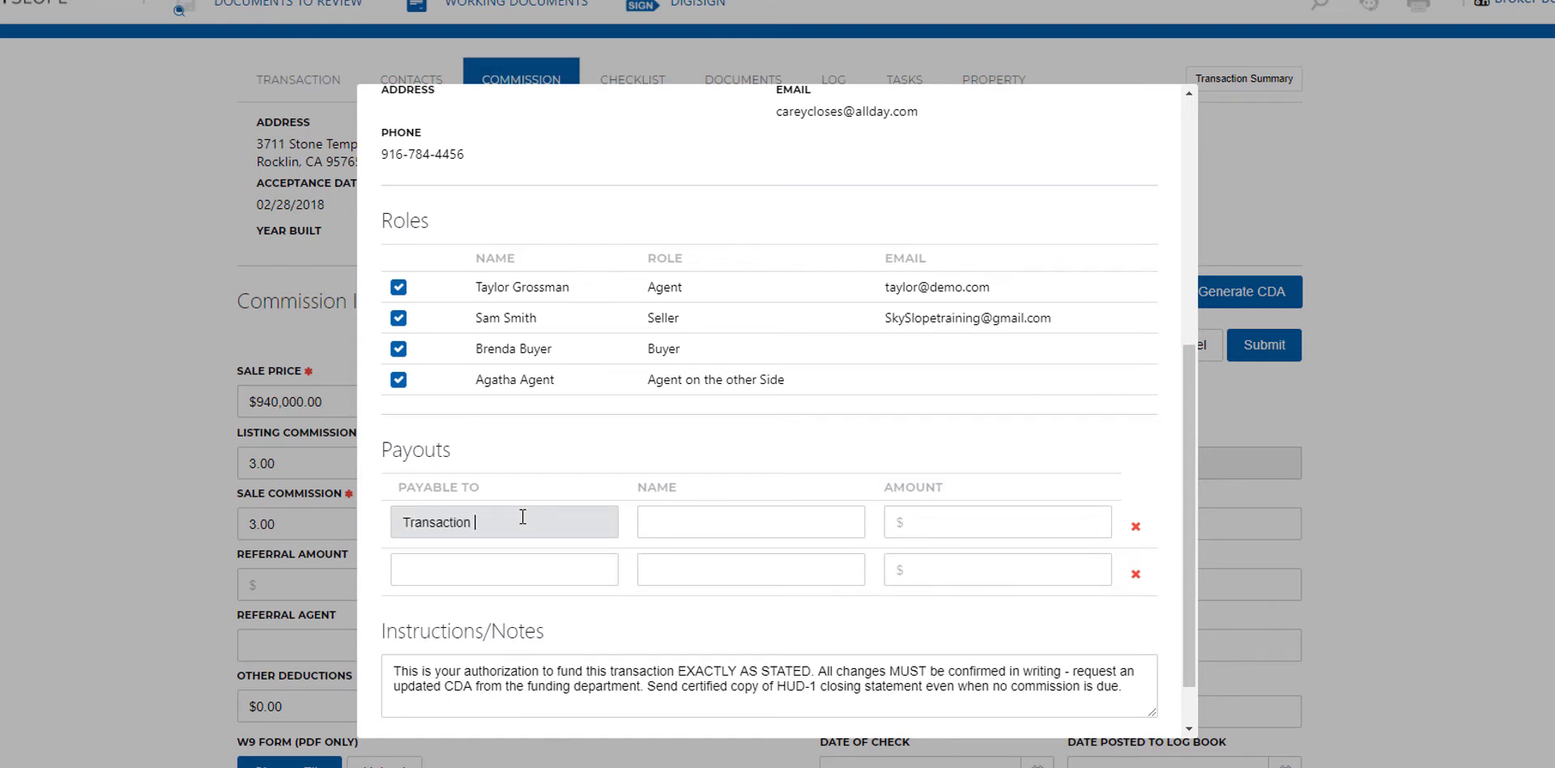
{"action": "type", "text": "Coort"}
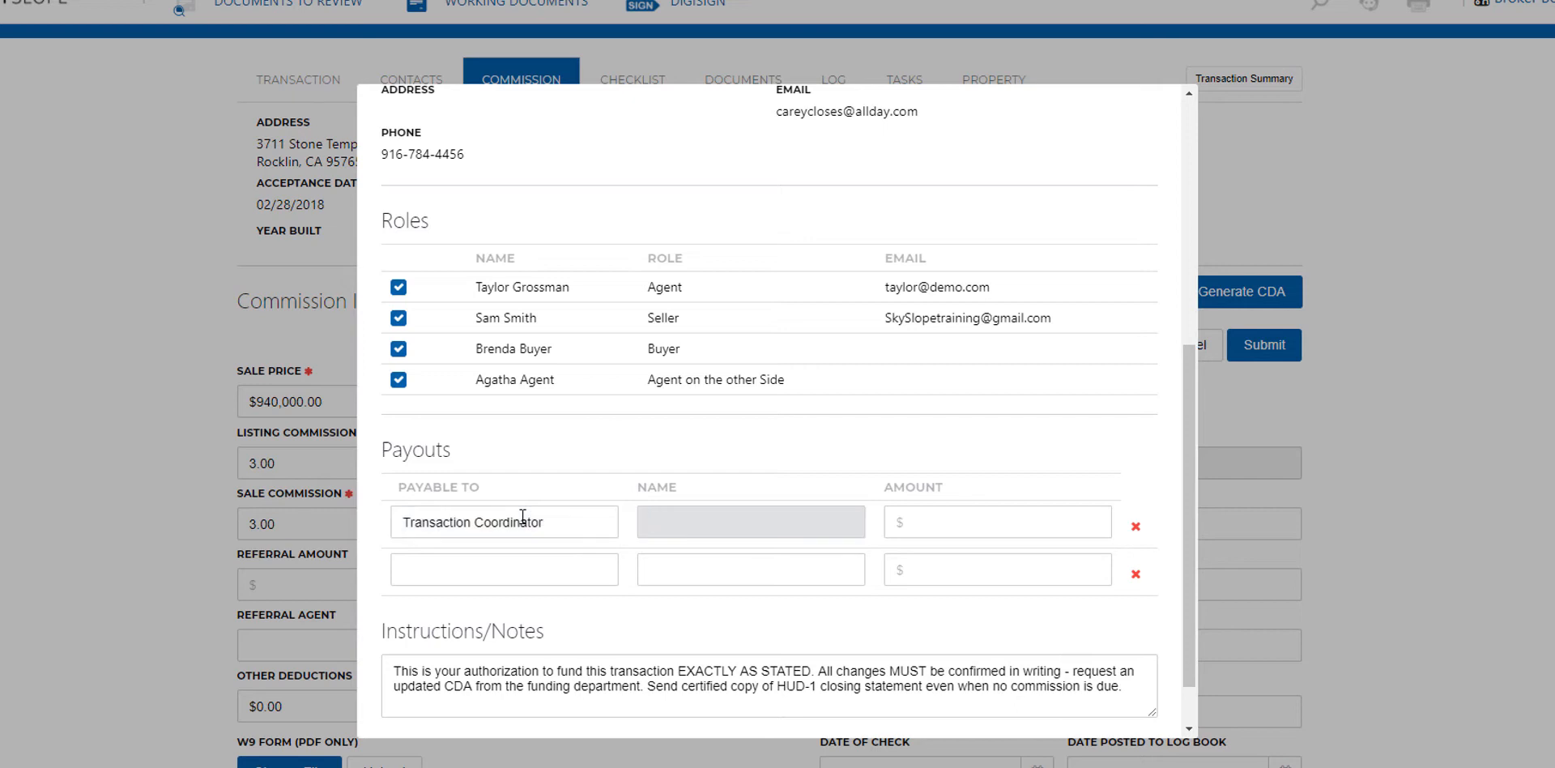
{"action": "type", "text": "Tracy Coordinator"}
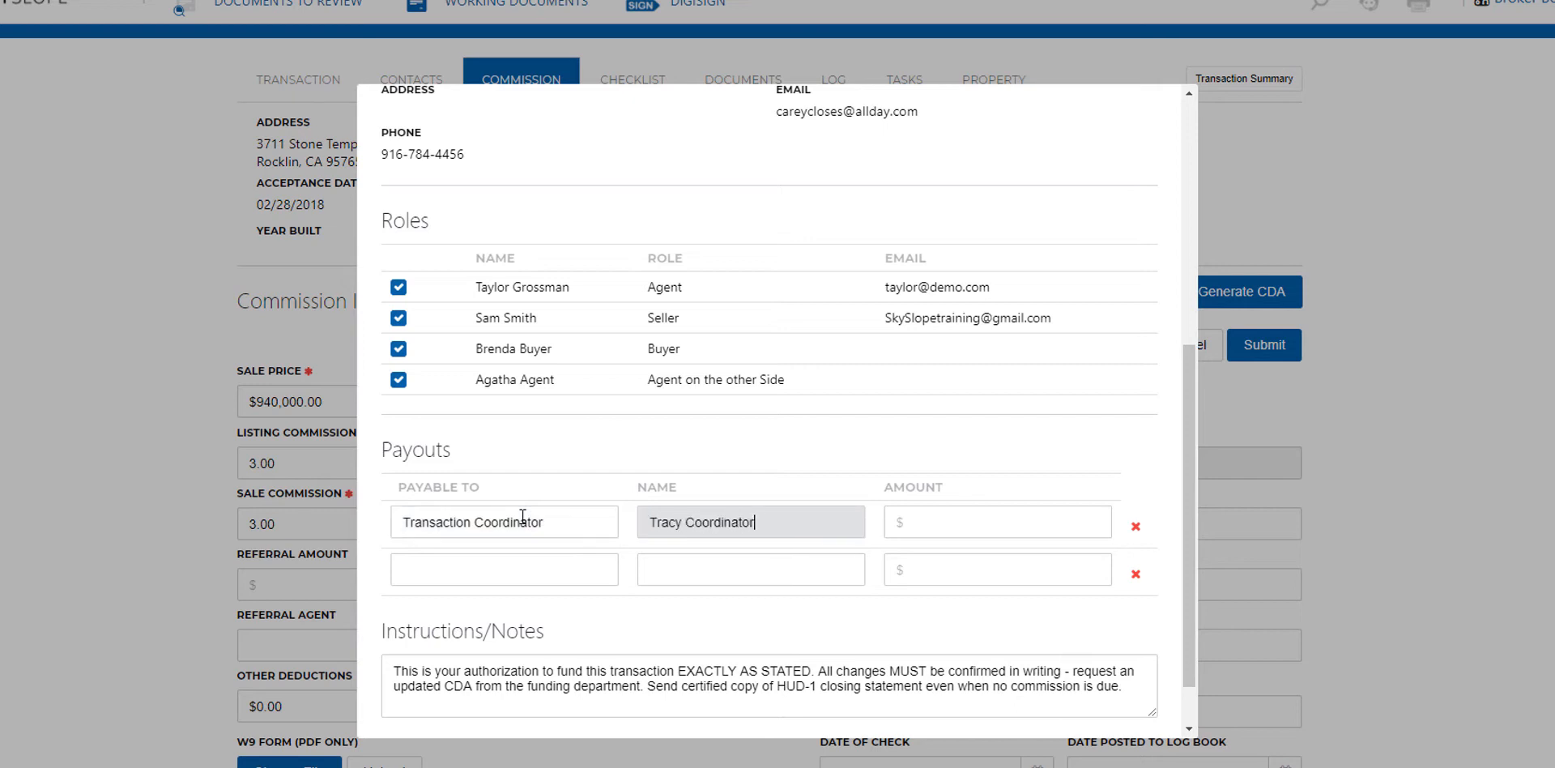
{"action": "type", "text": "70.00"}
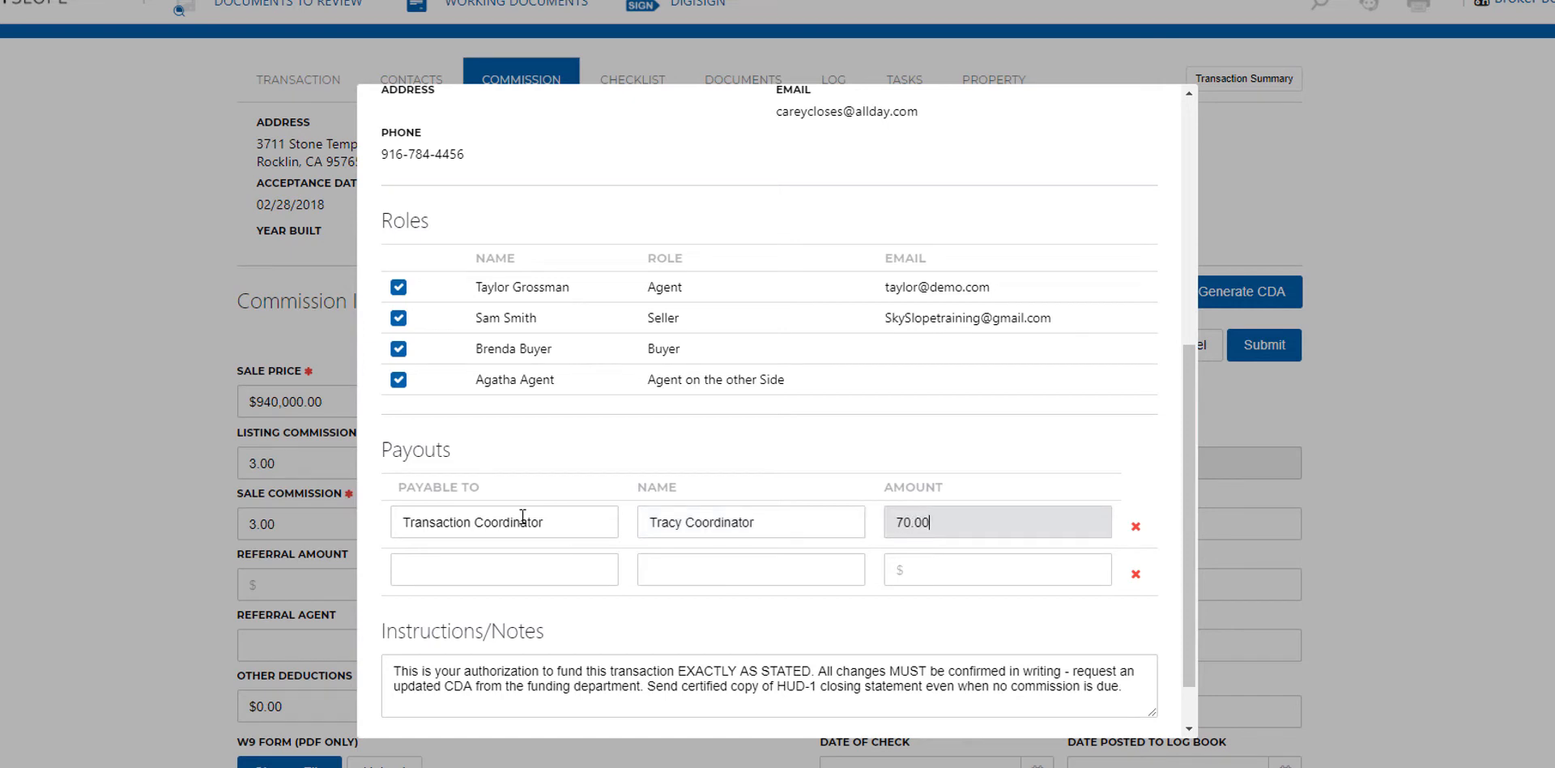
Step: Create the CDA and go to the newly generated authorization document
{"action": "scroll", "scroll_direction": "down", "scroll_amount": 3}
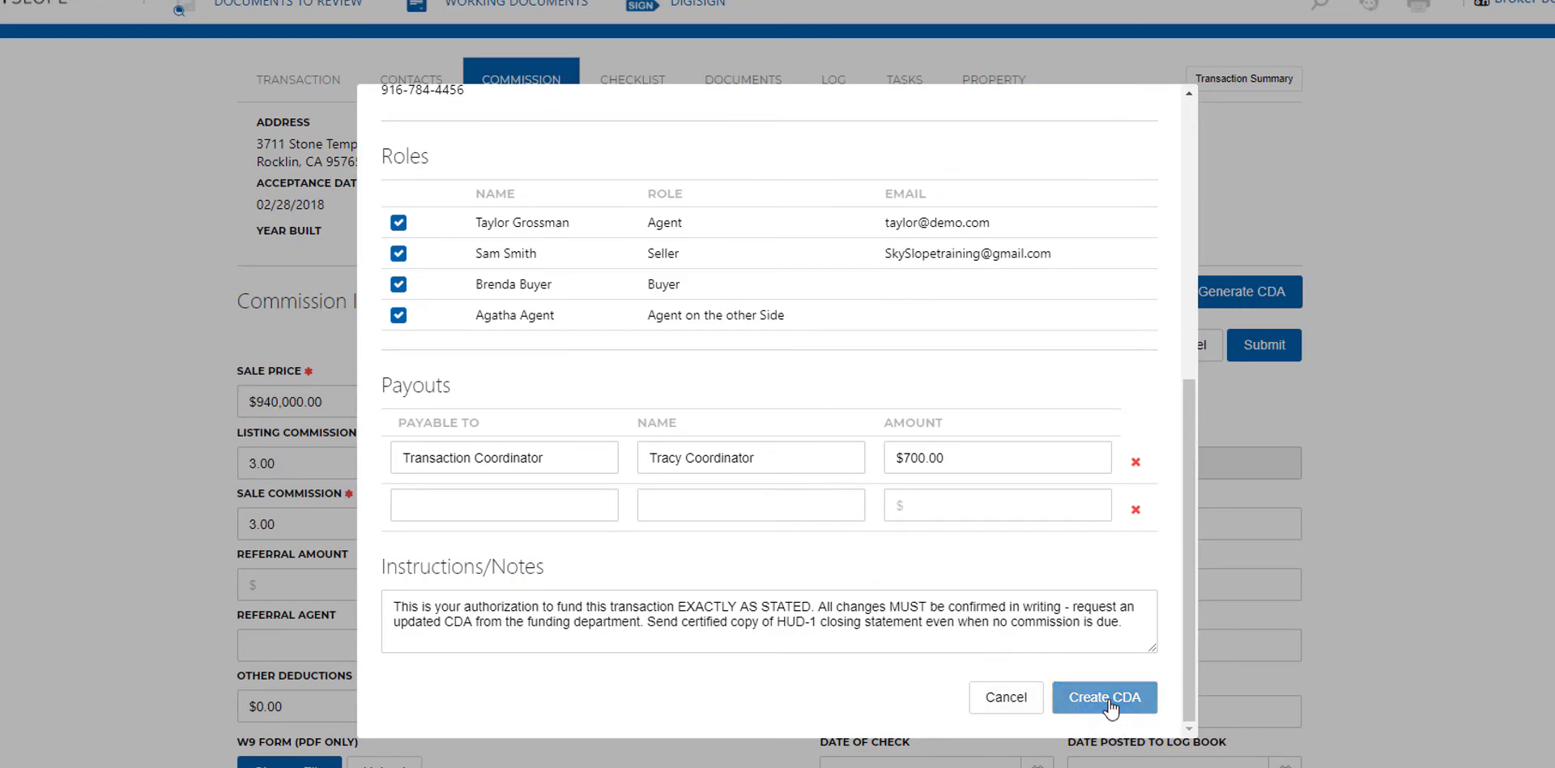
{"action": "left_click", "coordinate": [1105, 697]}
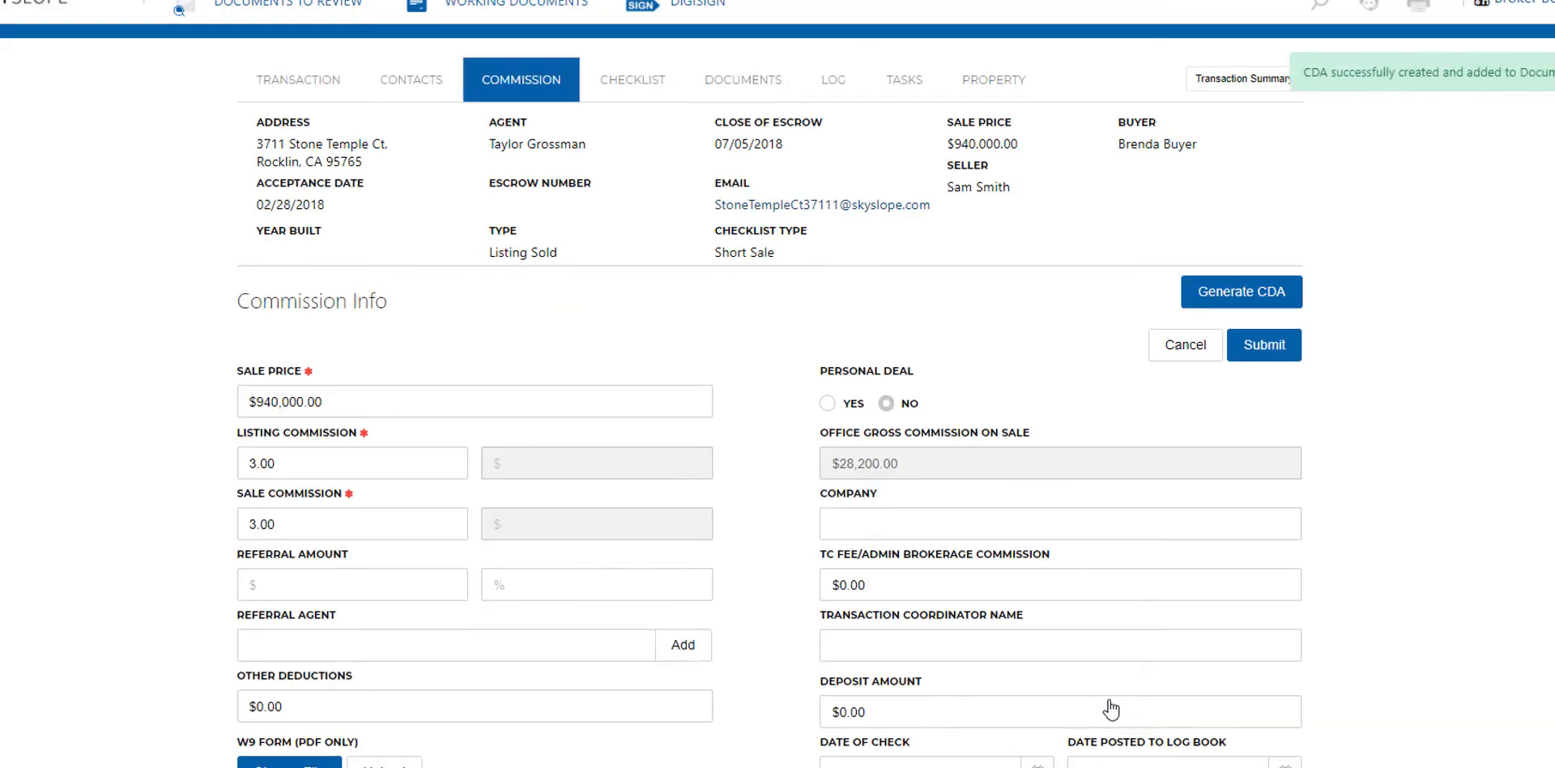
{"action": "mouse_move", "coordinate": [718, 300]}
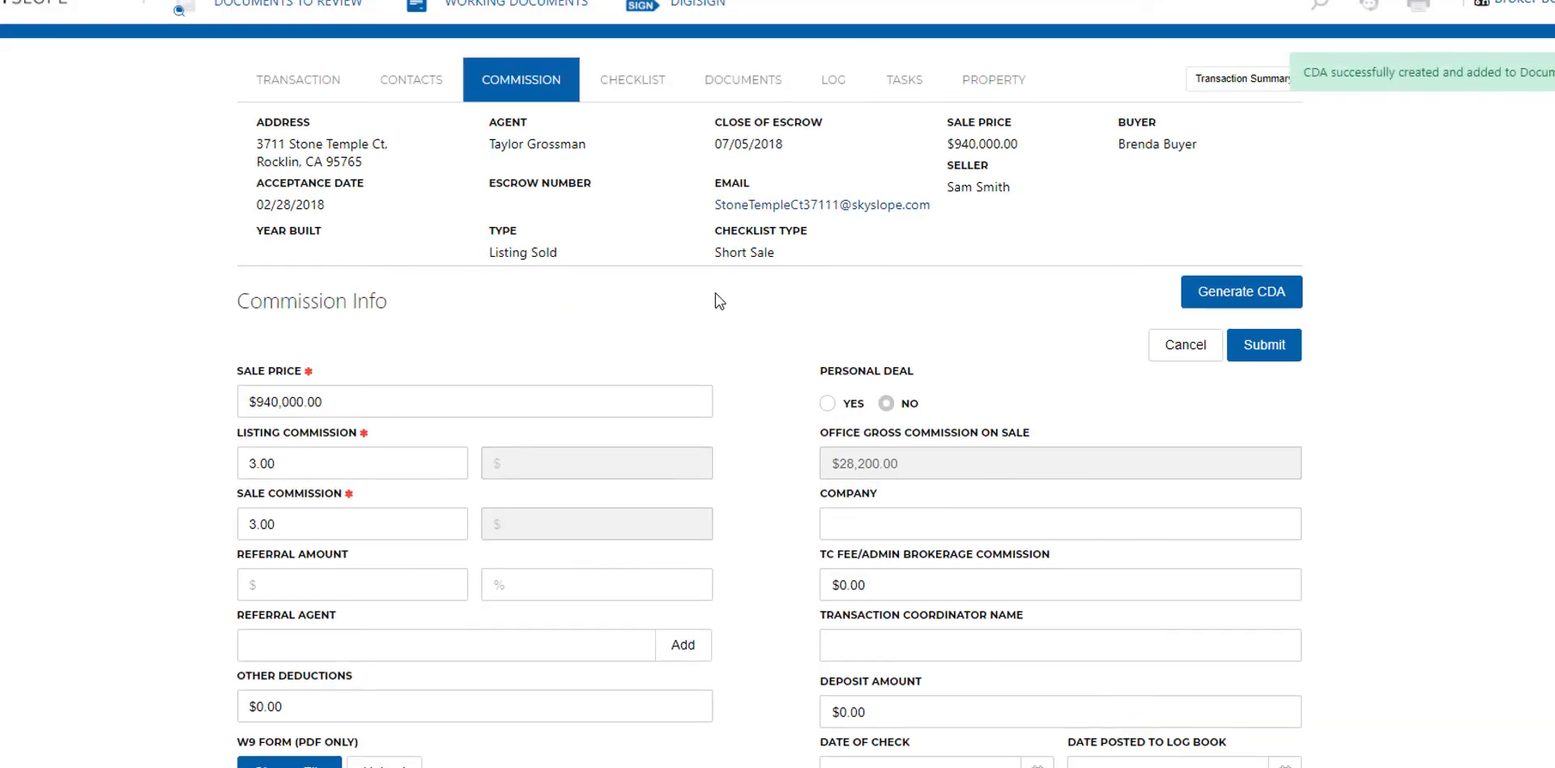
{"action": "left_click", "coordinate": [744, 79]}
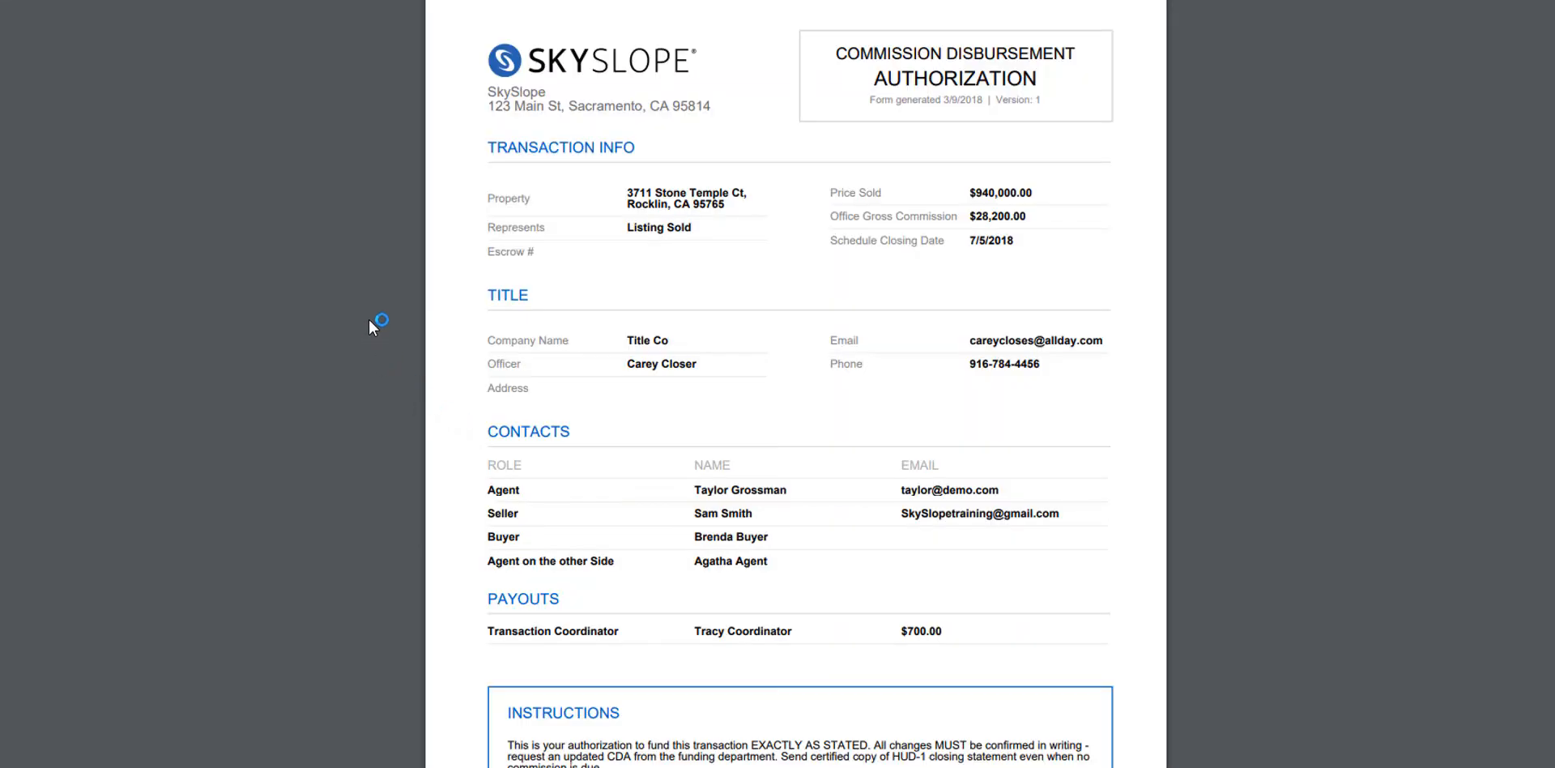
{"action": "mouse_move", "coordinate": [473, 135]}
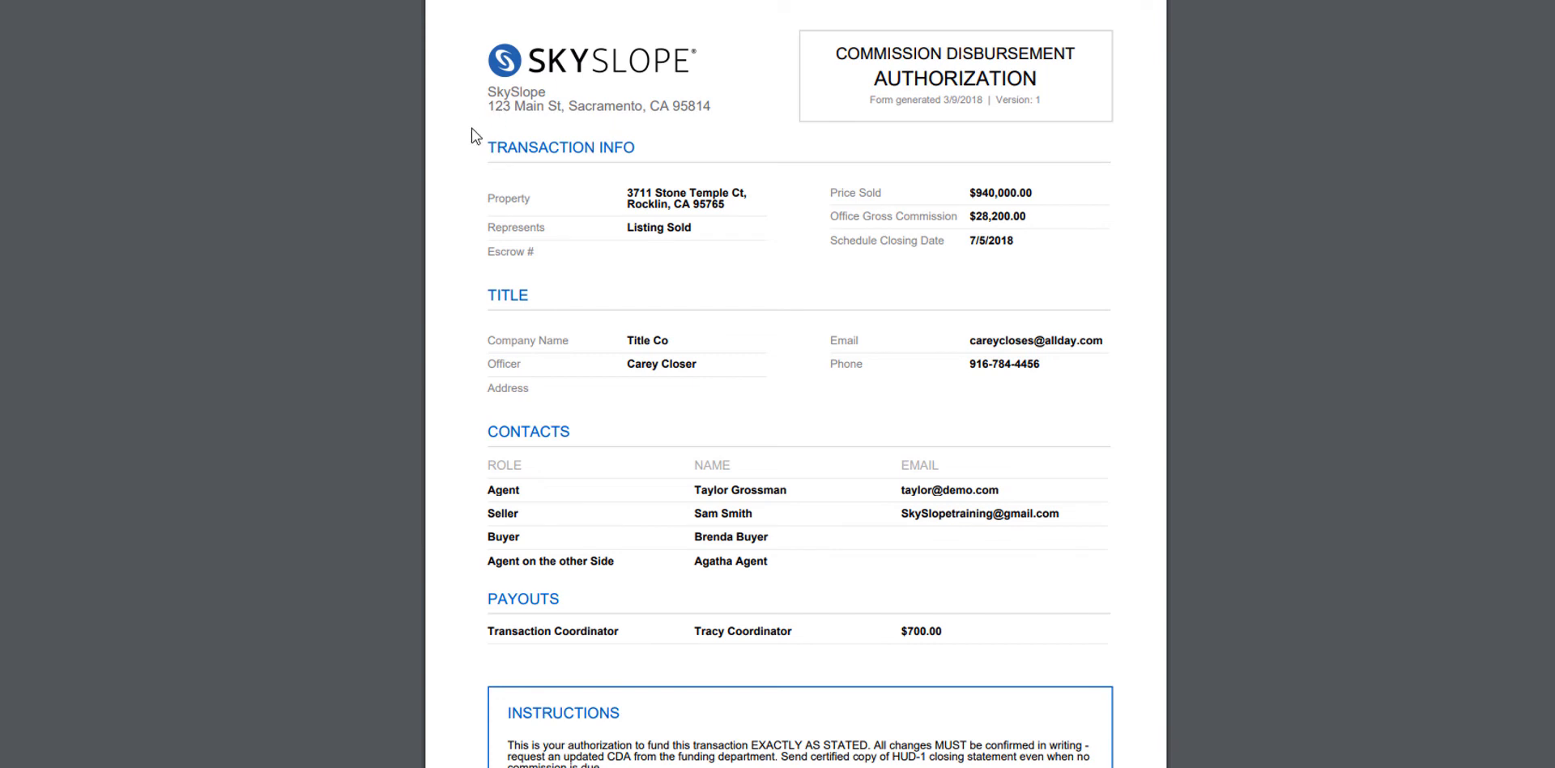
Step: Scroll through the CDA PDF to review the address, $700 payout and signature lines
{"action": "scroll", "scroll_direction": "down", "scroll_amount": 3}
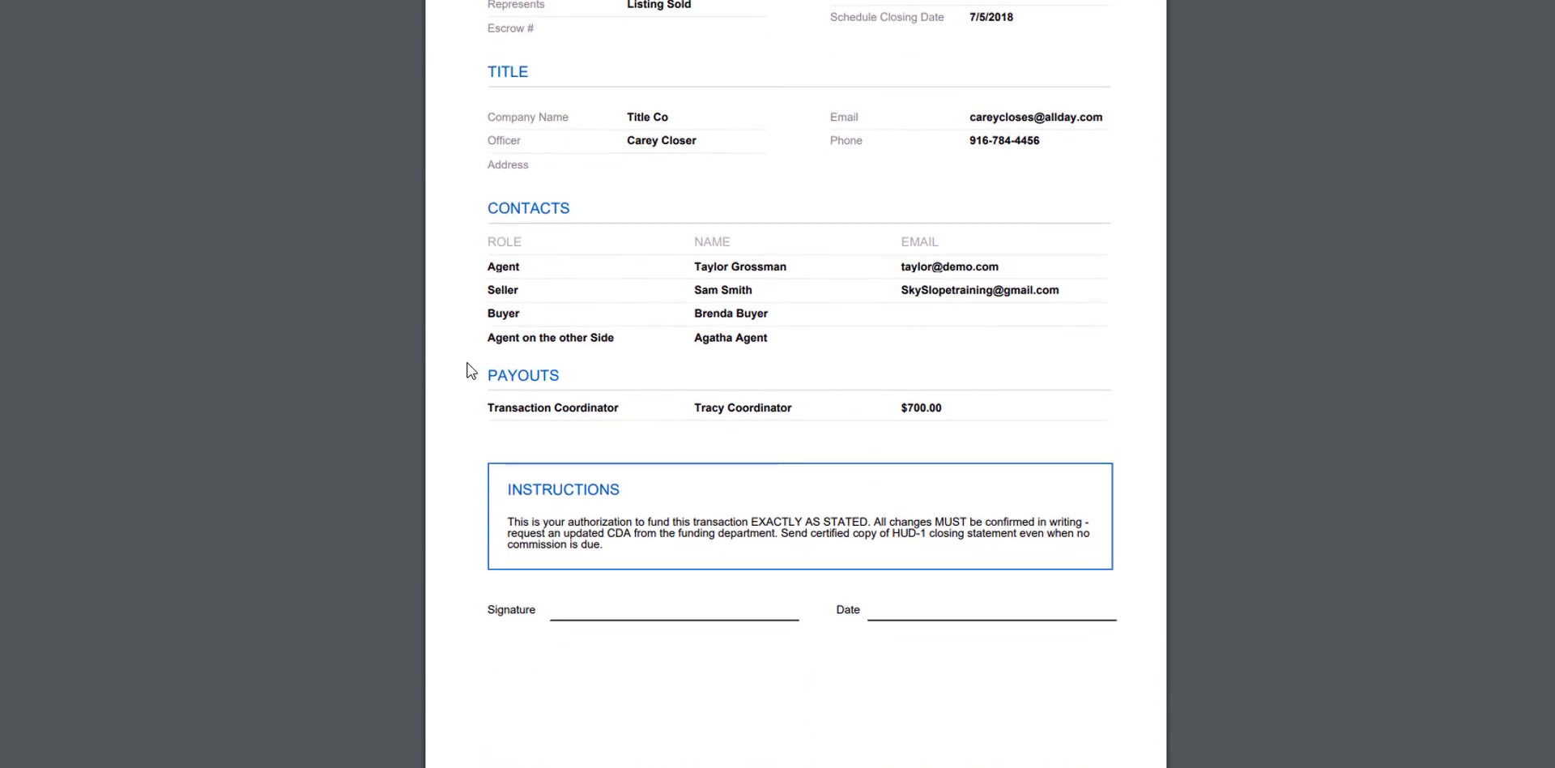
{"action": "scroll", "scroll_direction": "up", "scroll_amount": 3}
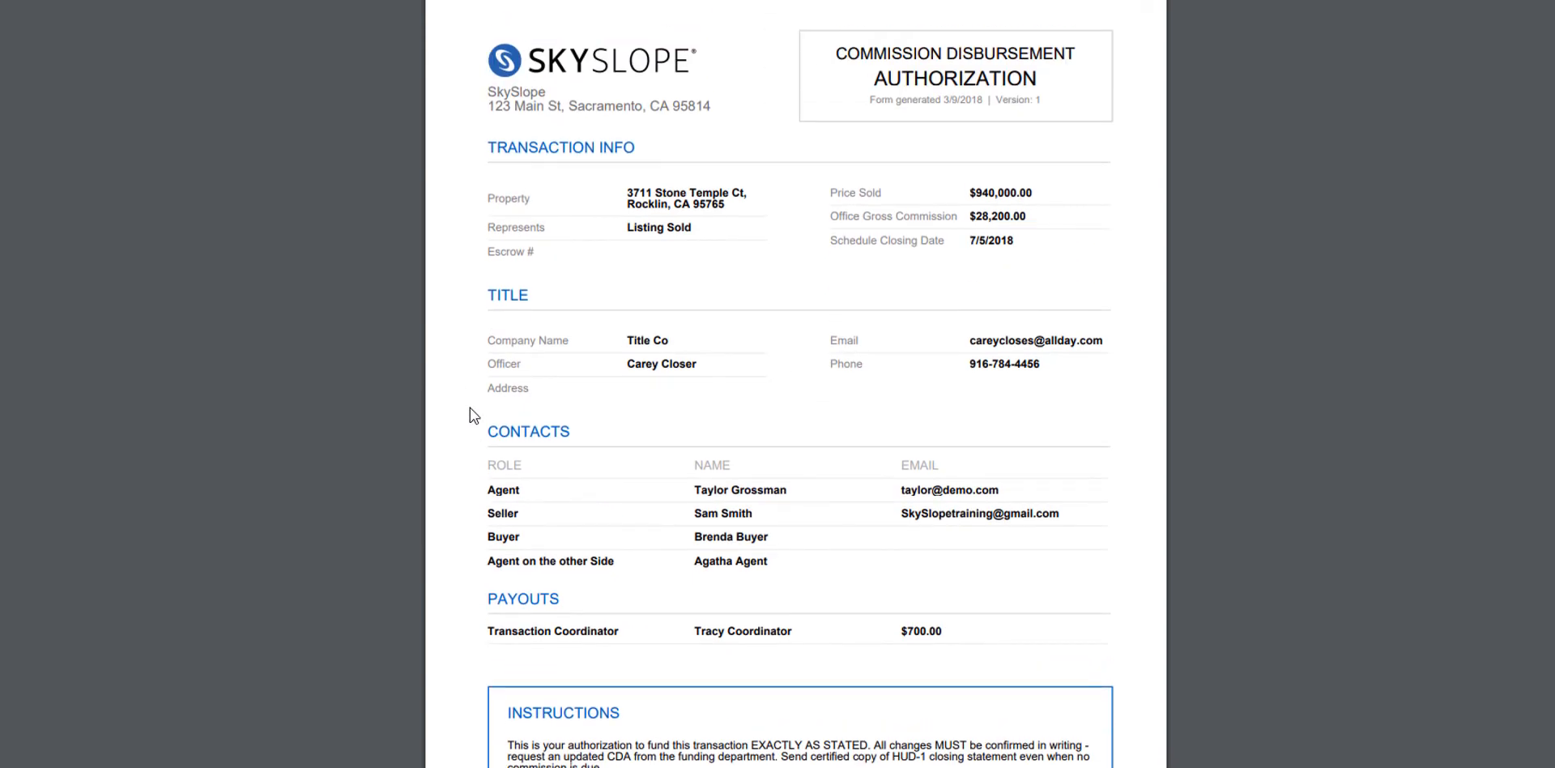